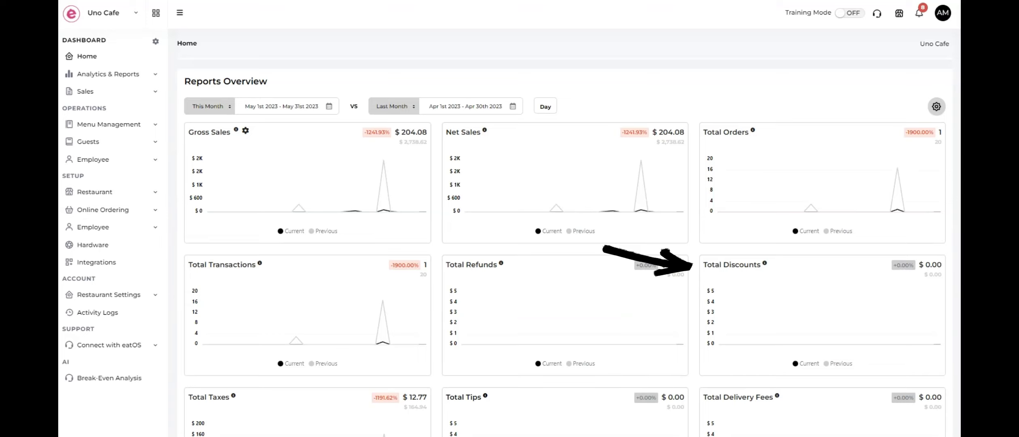
# Scroll through the metric cards down to Total Delivery Fees and back to the date selectors
pyautogui.scroll(-3)
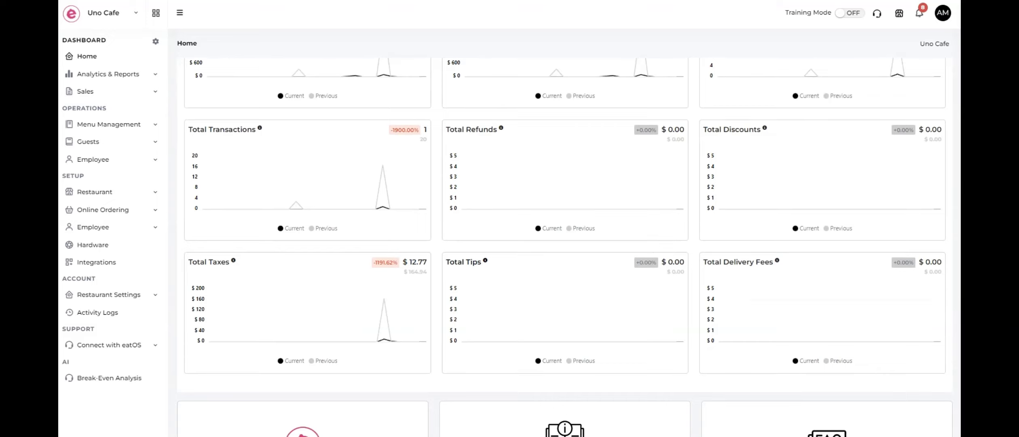
pyautogui.scroll(3)
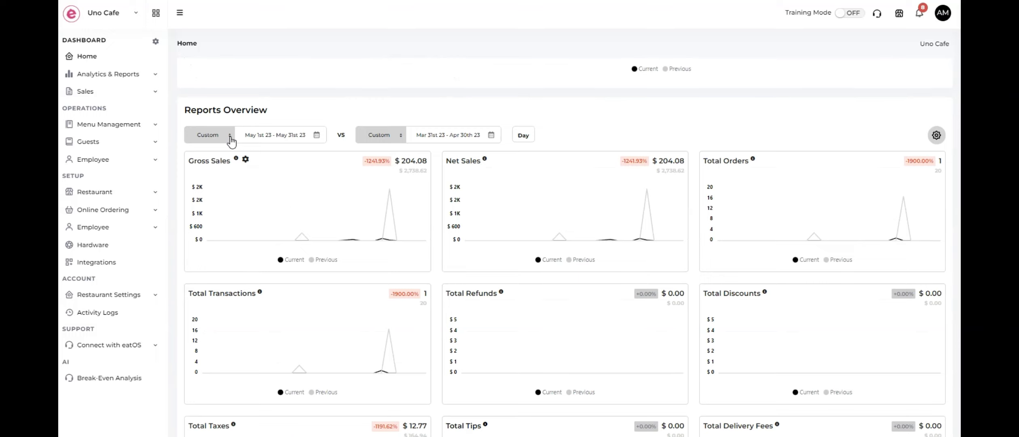
# Set the current reporting period to This Month, then change it to This Week
pyautogui.click(207, 134)
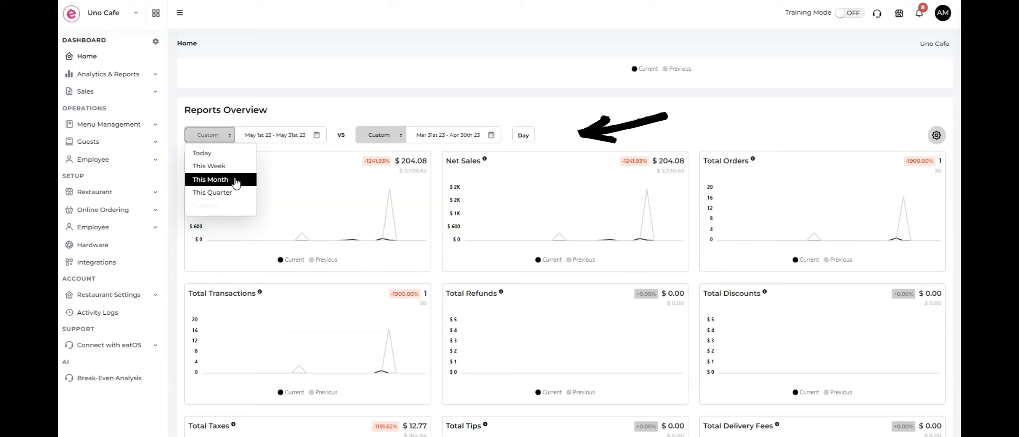
pyautogui.click(210, 180)
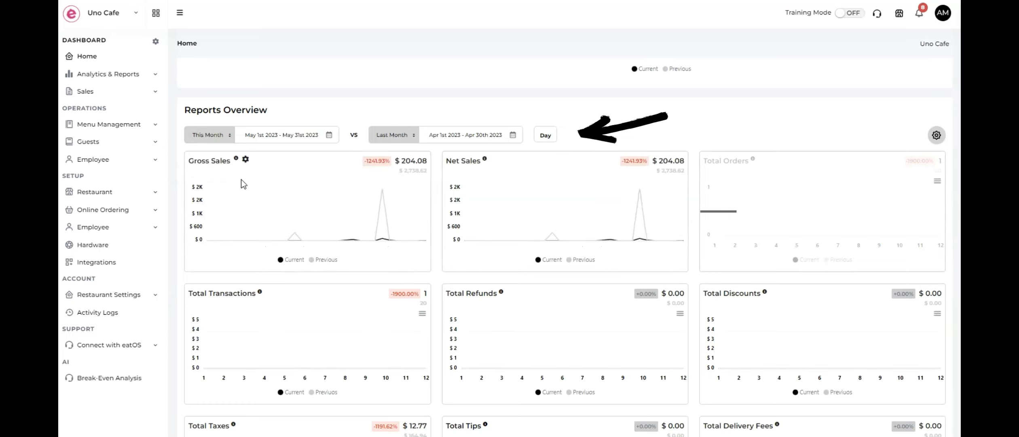
pyautogui.click(208, 134)
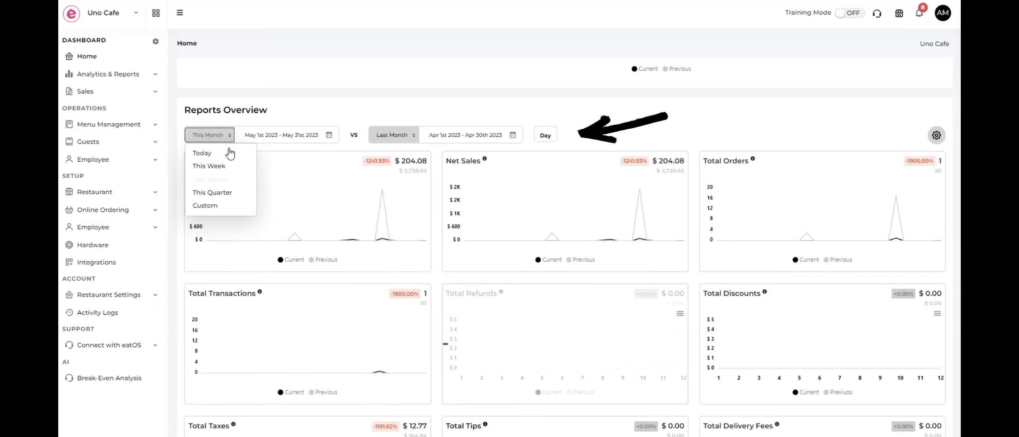
pyautogui.moveTo(221, 166)
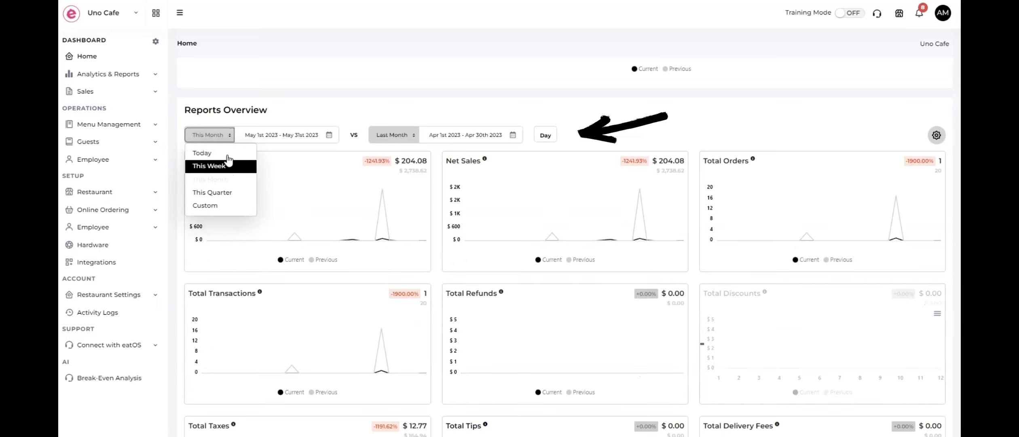
pyautogui.click(209, 165)
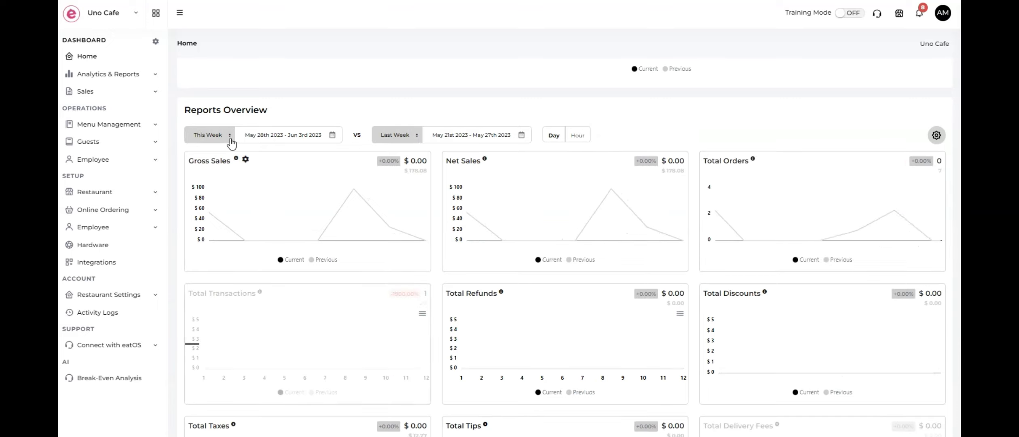
pyautogui.click(208, 134)
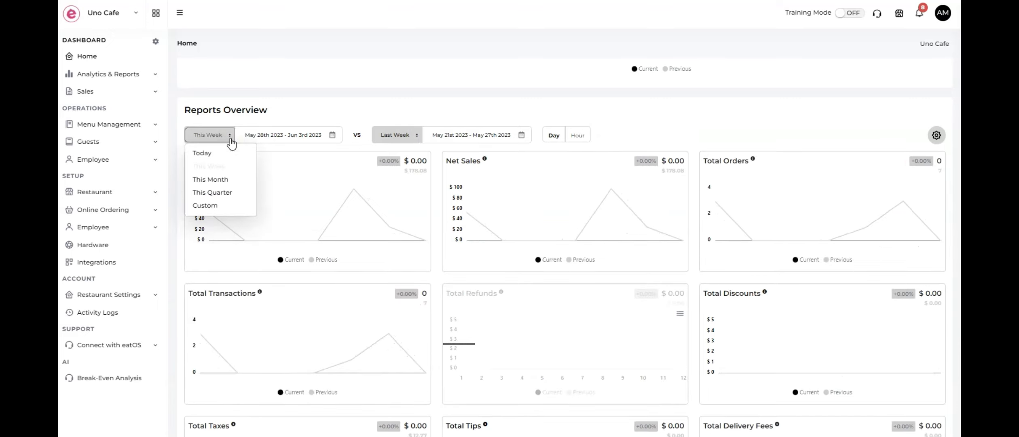